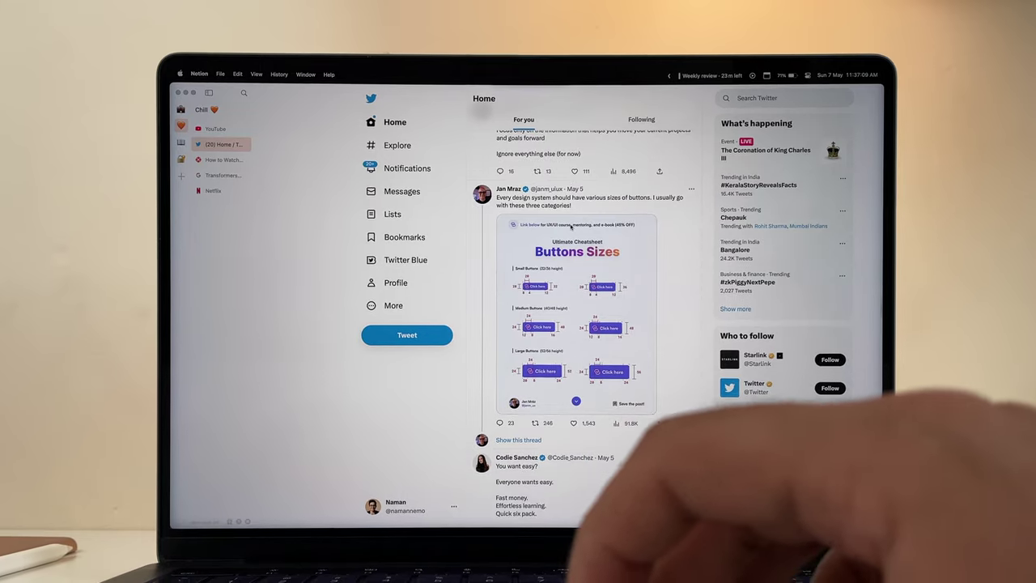
{"action": "scroll", "scroll_direction": "down", "scroll_amount": 3}
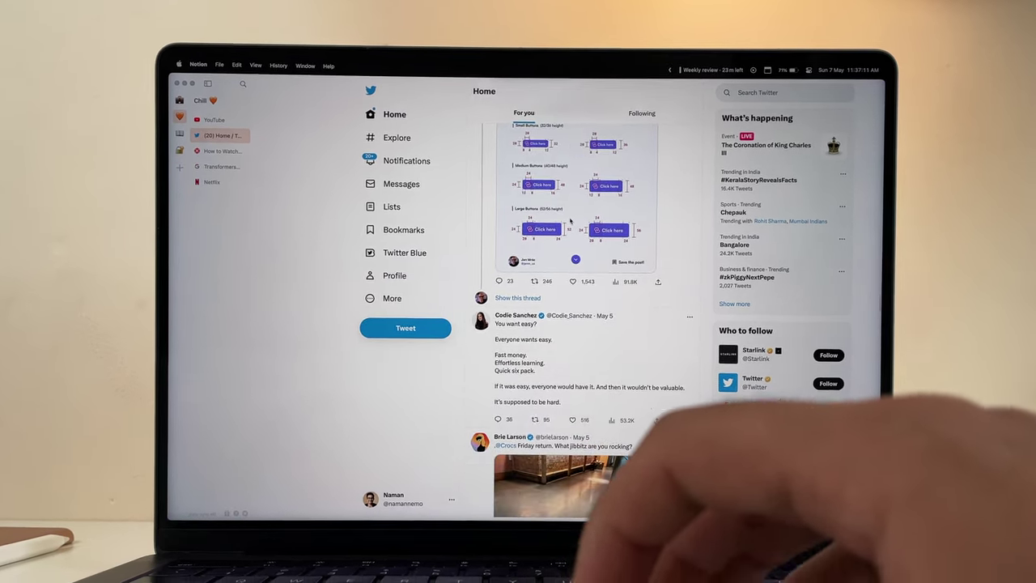